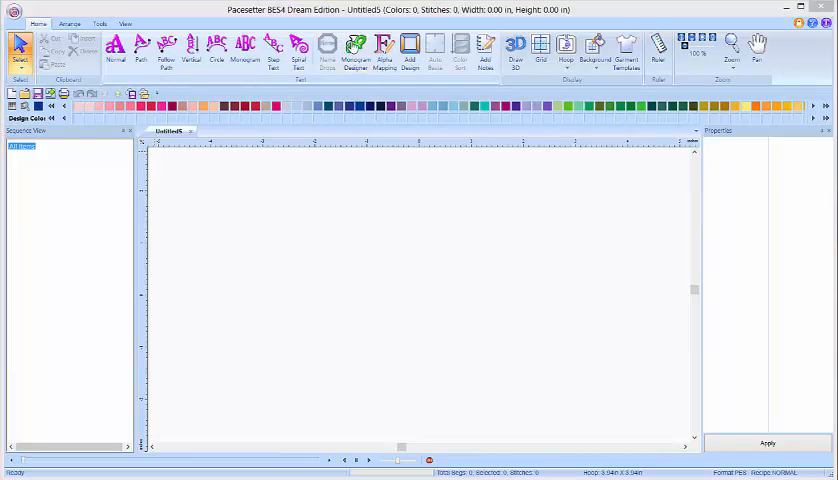
- Launch the Monogram Designer from the ribbon and scroll through its letter layout list
left_click(356, 50)
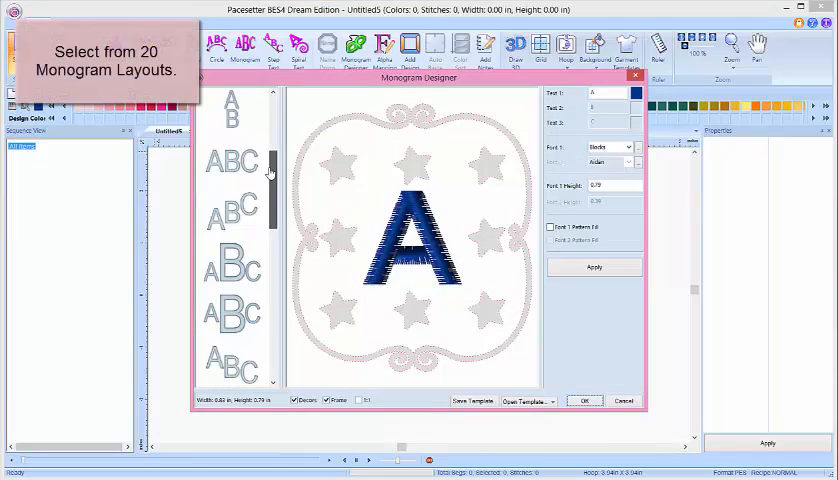
scroll("down", 3)
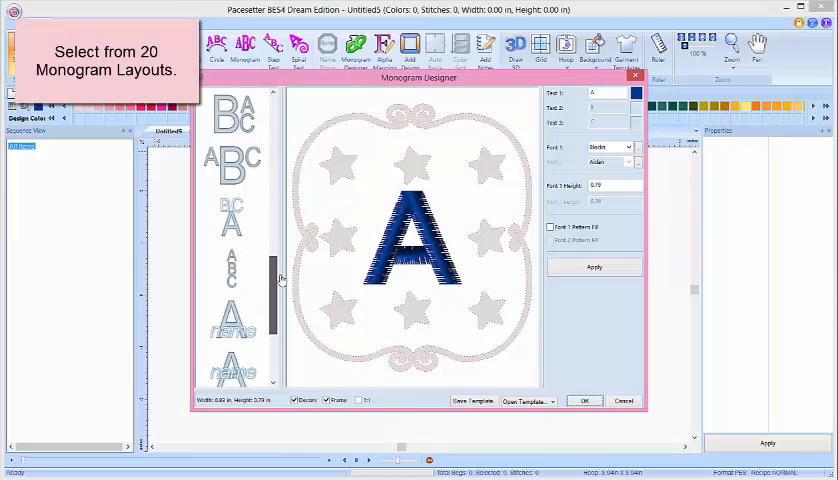
scroll("down", 3)
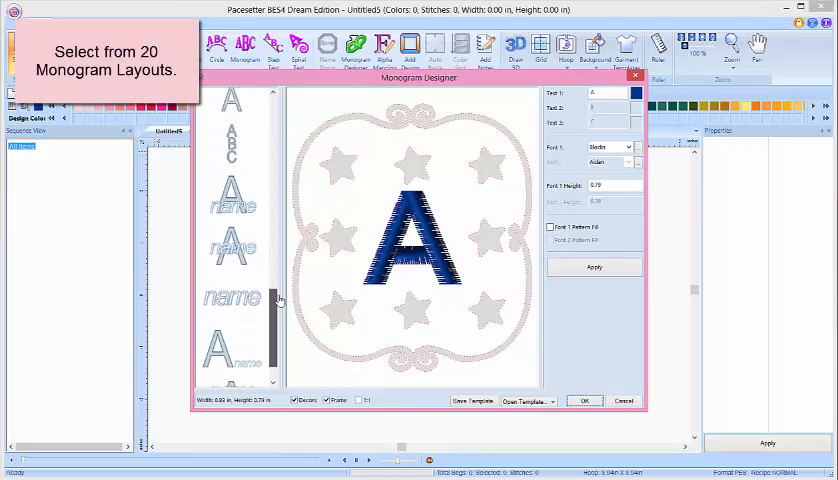
scroll("up", 3)
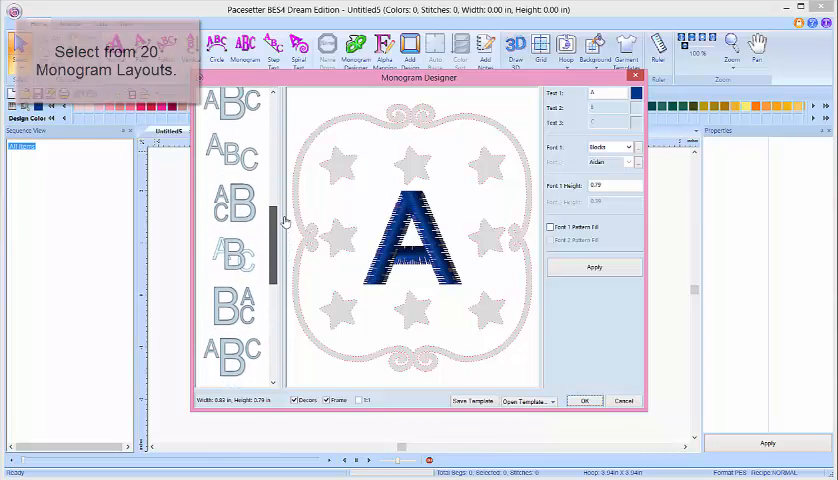
- Choose the layout with two stacked initials beside a large letter and start editing its letters
left_click(232, 216)
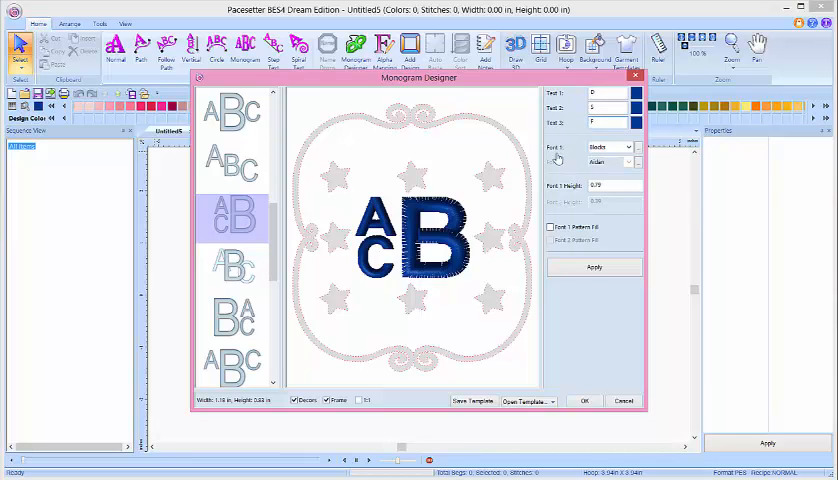
left_click(592, 268)
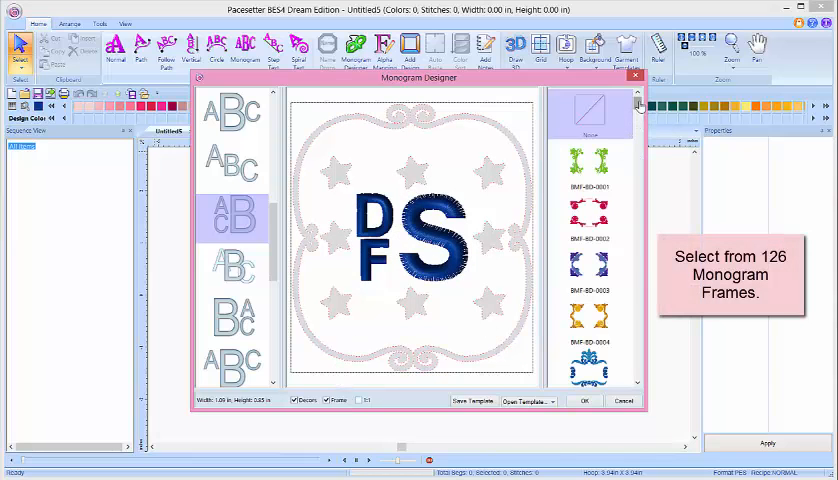
- Scroll the frame list and choose the green square frame around the DFS letters
scroll("down", 3)
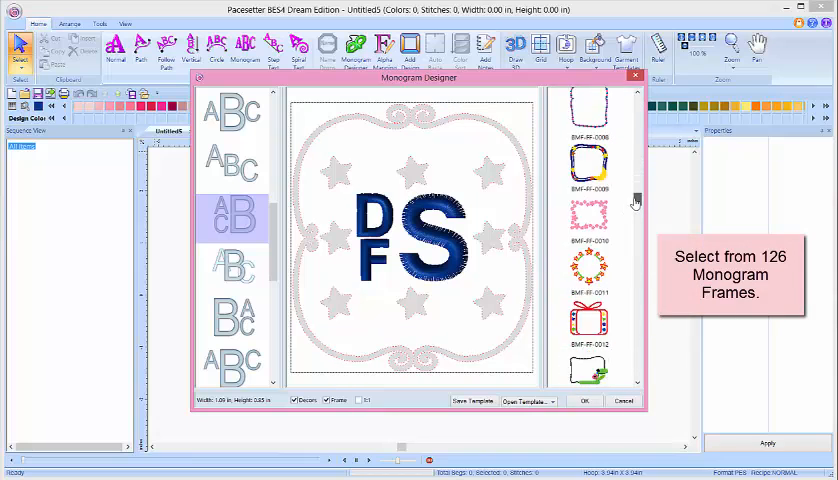
scroll("down", 3)
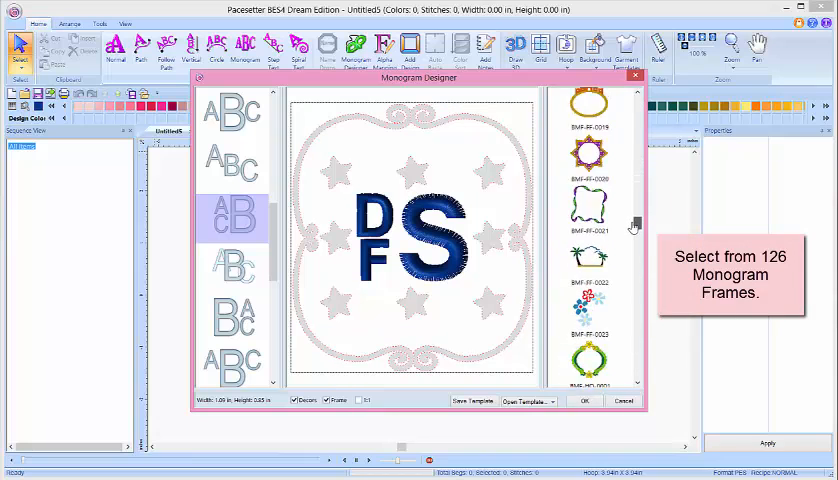
scroll("down", 3)
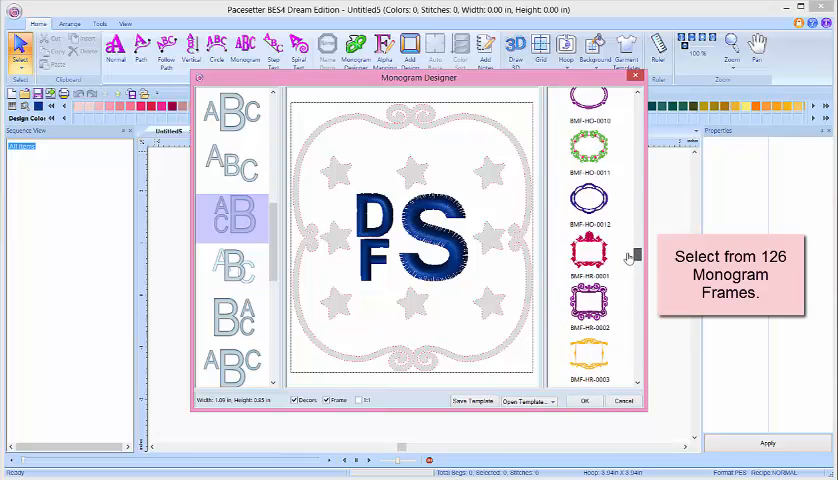
scroll("down", 3)
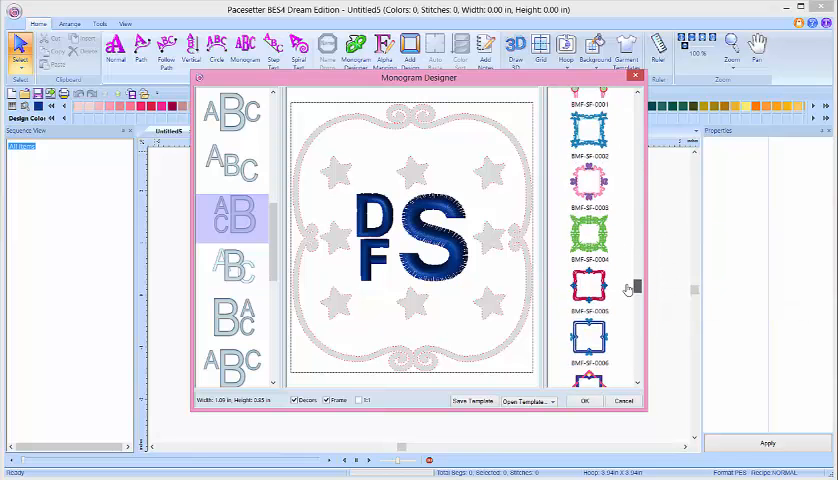
scroll("down", 3)
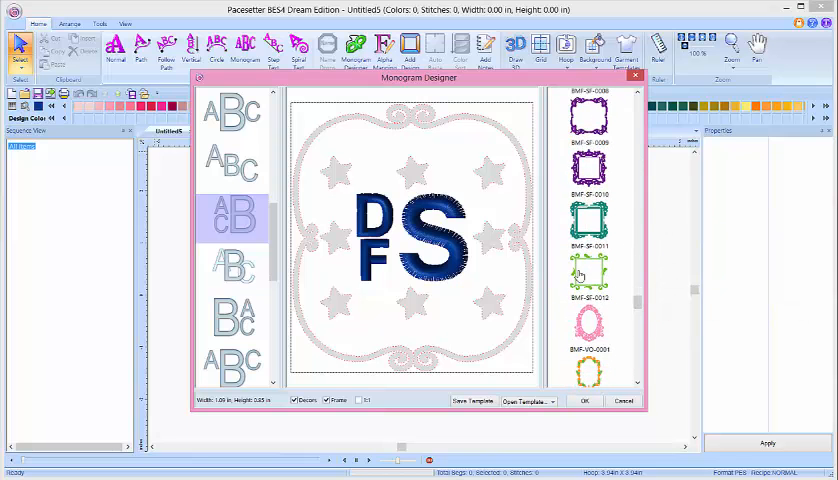
left_click(590, 276)
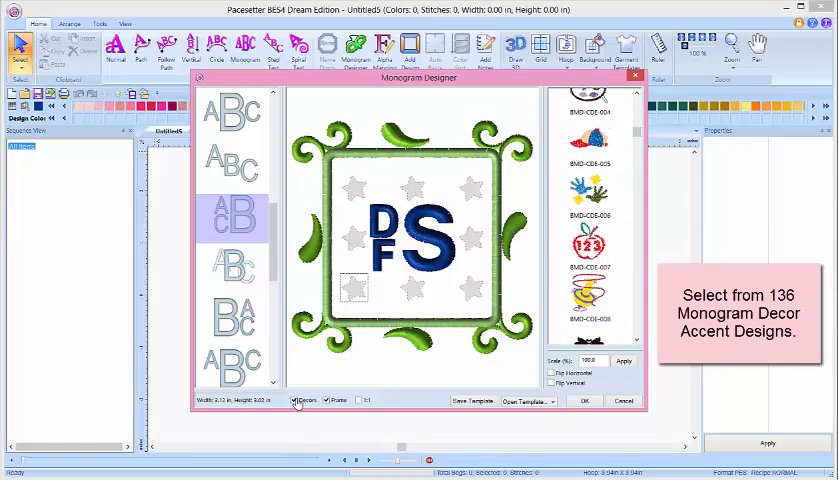
- Enlarge the DFS letters inside the green leafy square frame
left_click(296, 400)
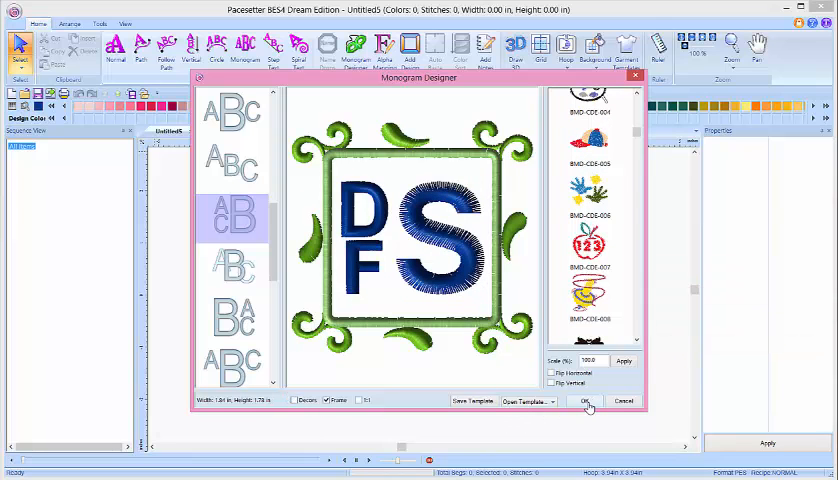
- Accept the monogram onto the canvas and change its lettering to the Dante font
left_click(588, 400)
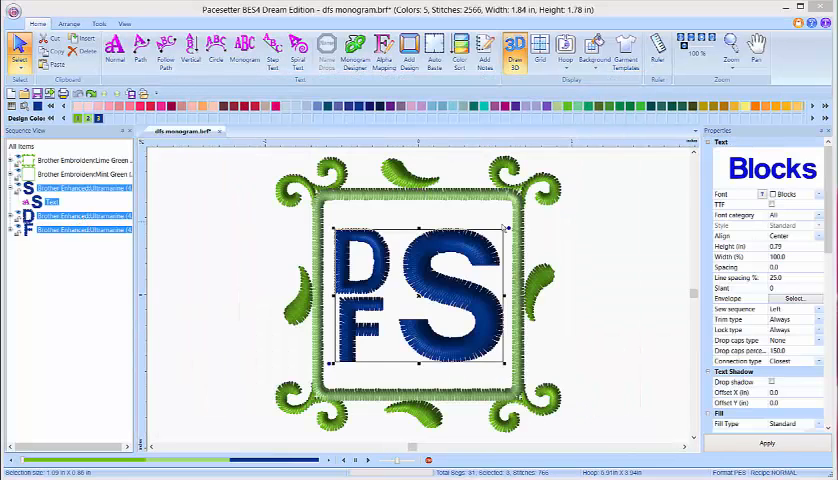
left_click(820, 194)
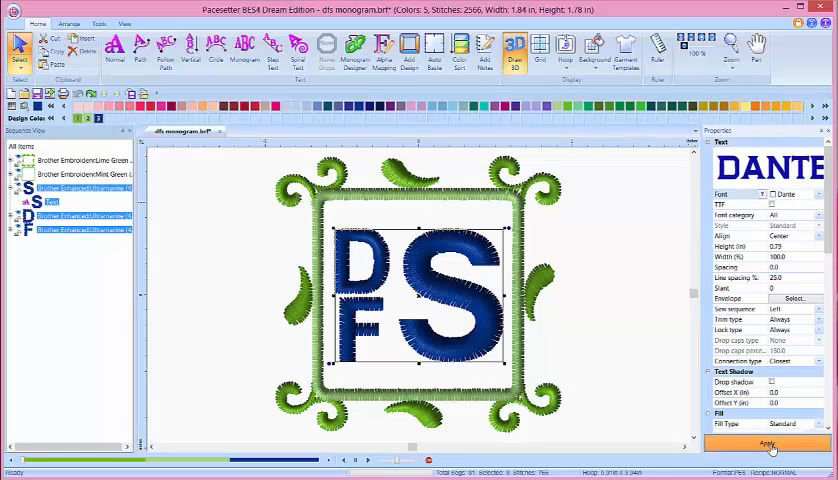
left_click(768, 444)
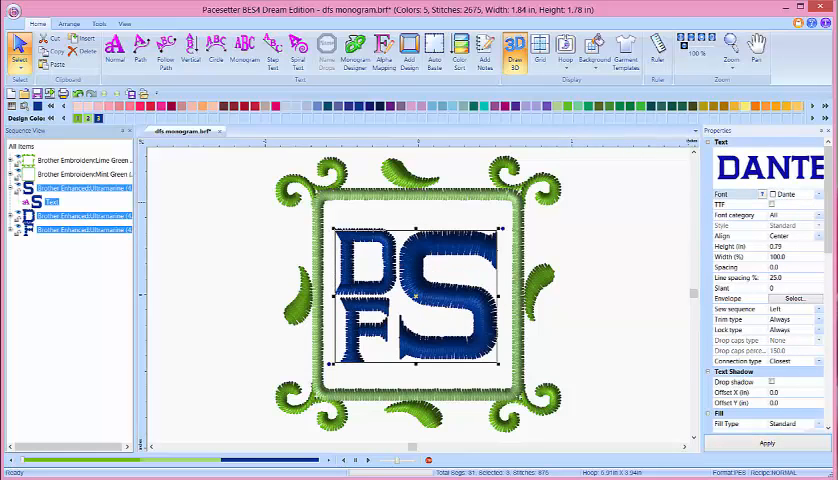